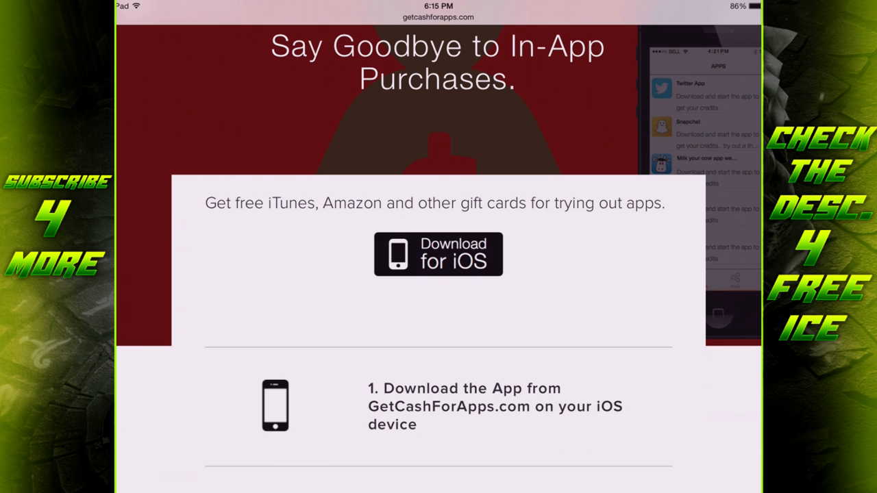
Step: Scroll through getcashforapps.com's how-it-works steps and gift card options in Safari
{"action": "scroll", "scroll_direction": "down", "scroll_amount": 3}
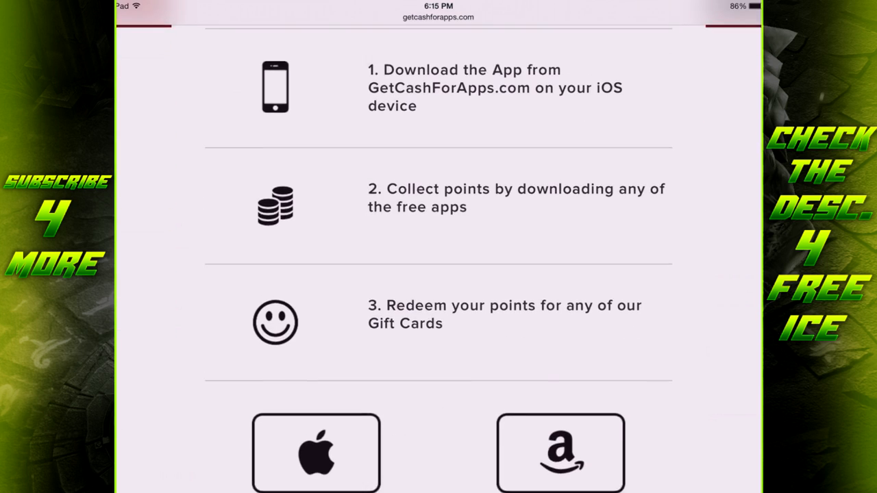
{"action": "scroll", "scroll_direction": "down", "scroll_amount": 3}
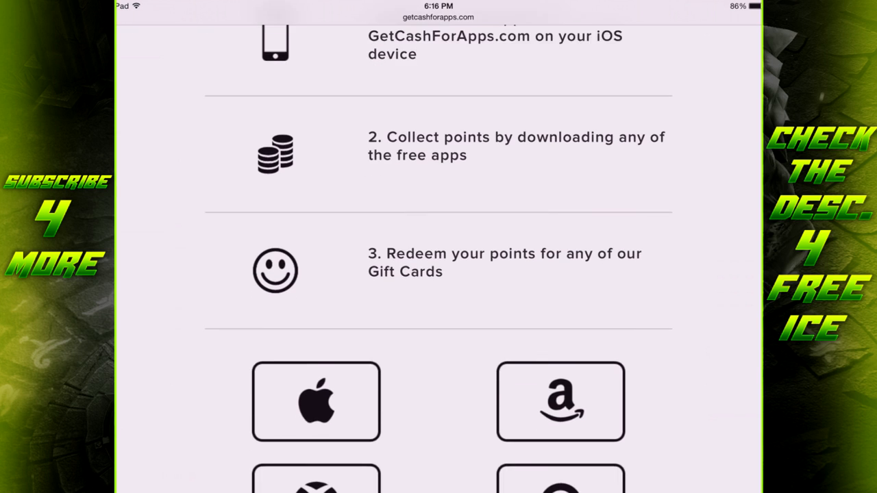
{"action": "scroll", "scroll_direction": "down", "scroll_amount": 3}
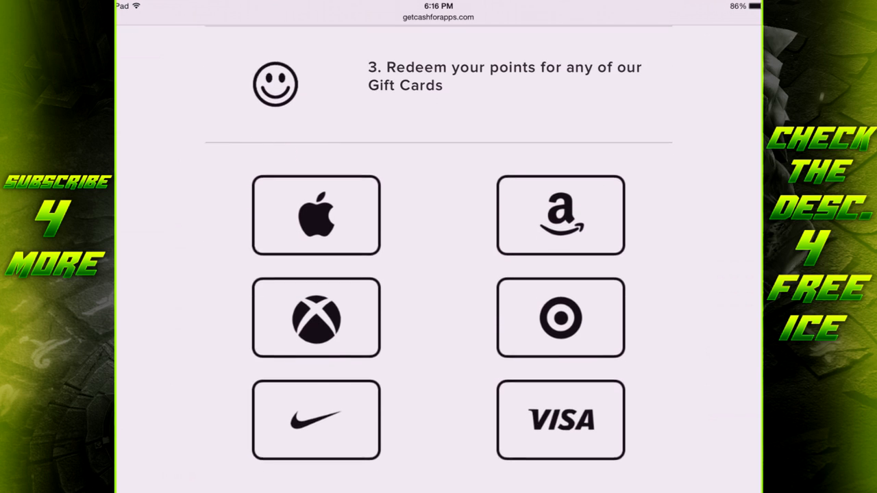
{"action": "scroll", "scroll_direction": "down", "scroll_amount": 3}
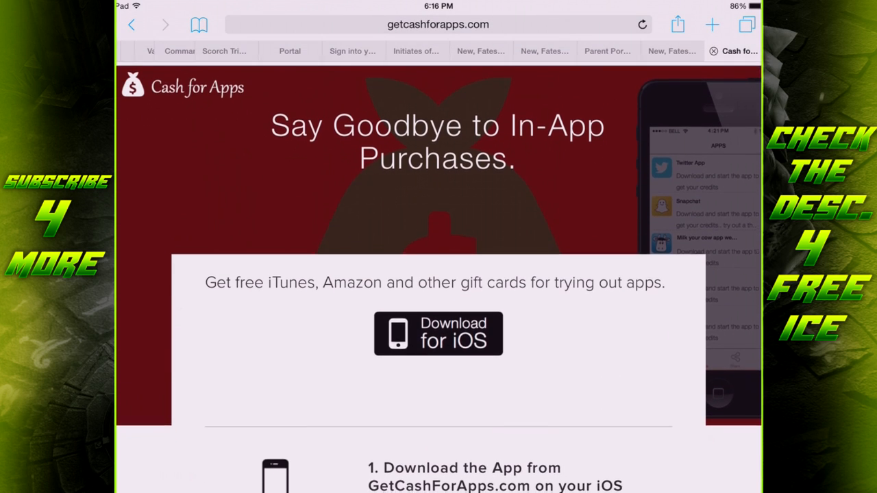
{"action": "scroll", "scroll_direction": "down", "scroll_amount": 3}
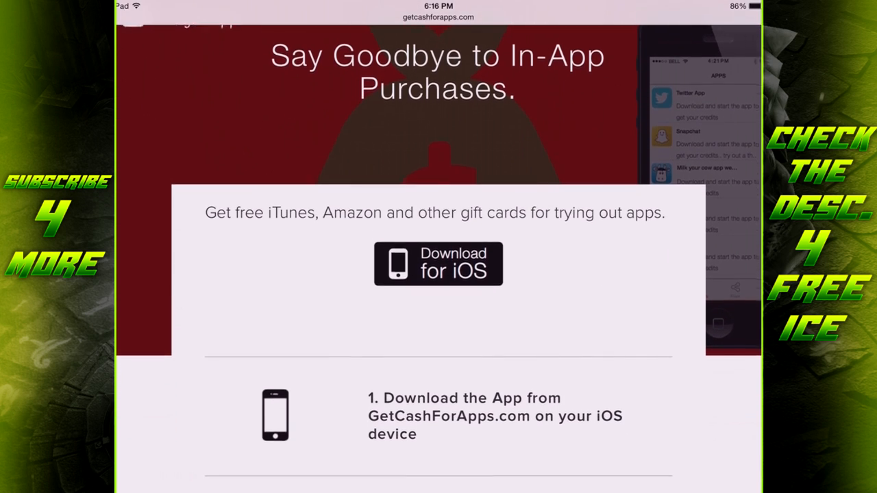
{"action": "scroll", "scroll_direction": "down", "scroll_amount": 3}
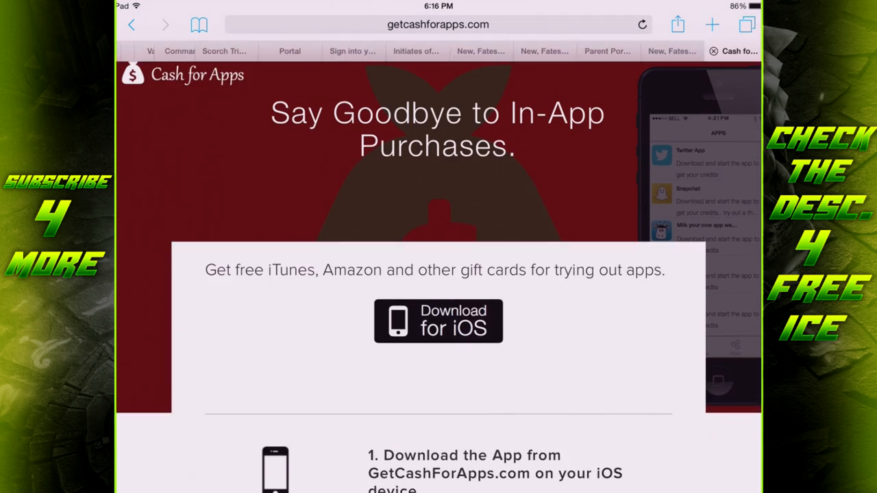
{"action": "scroll", "scroll_direction": "down", "scroll_amount": 3}
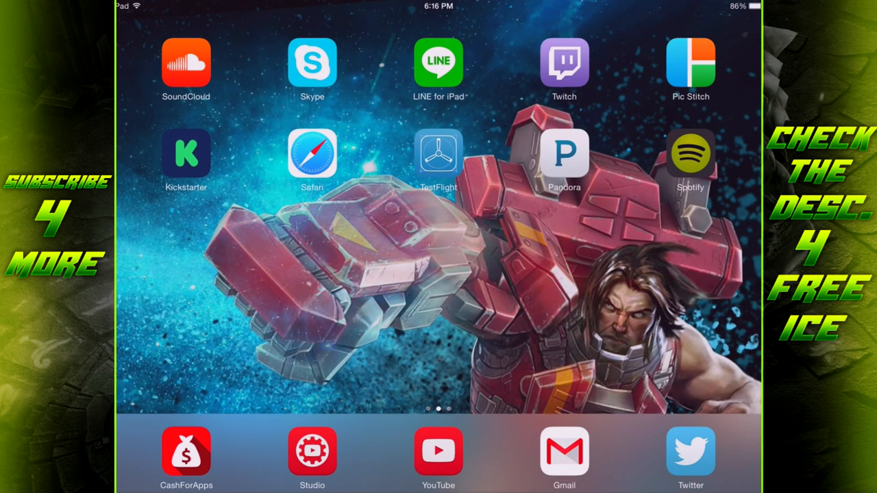
Step: Launch Cash for Apps from the home screen and refresh its Apps offer list
{"action": "left_click", "coordinate": [186, 451]}
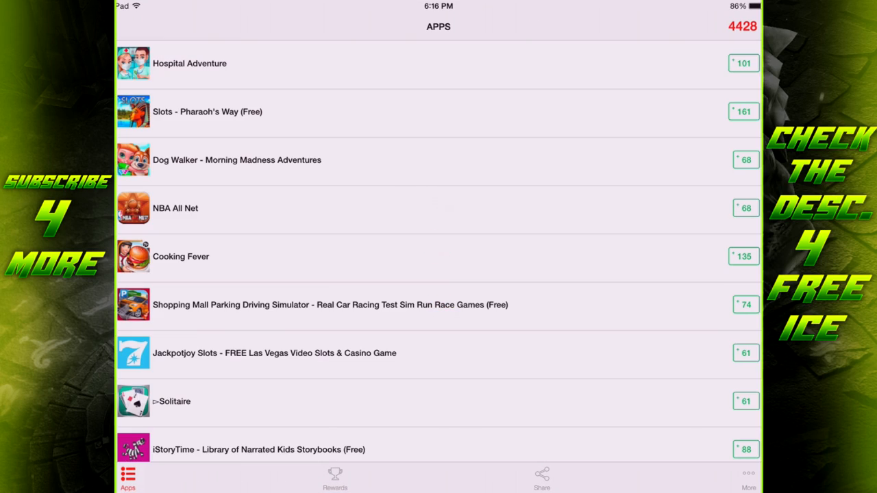
{"action": "scroll", "scroll_direction": "down", "scroll_amount": 3}
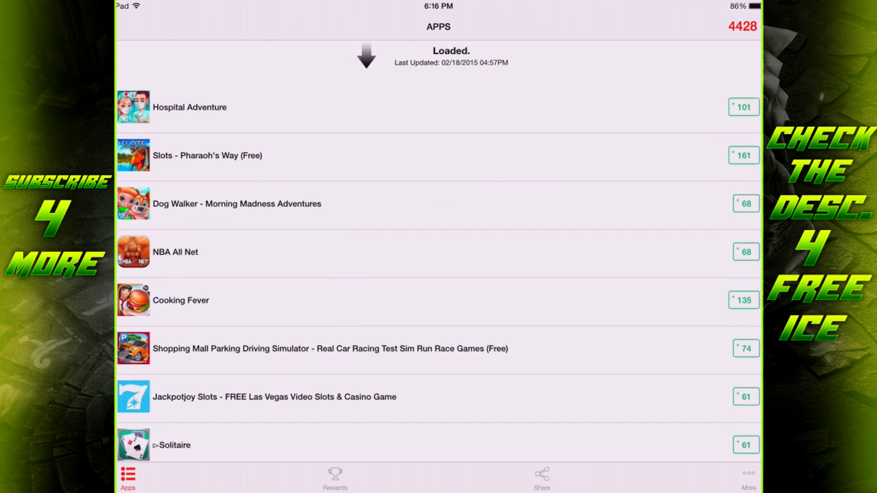
{"action": "left_click", "coordinate": [748, 477]}
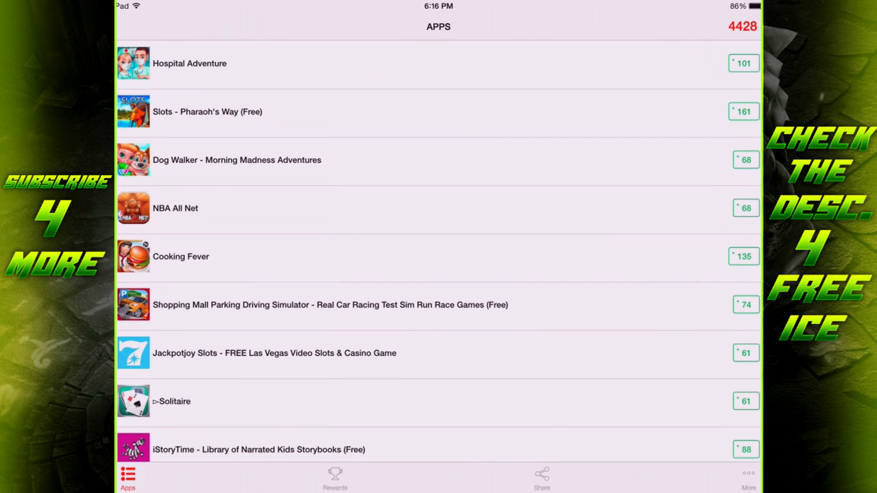
{"action": "left_click", "coordinate": [541, 477]}
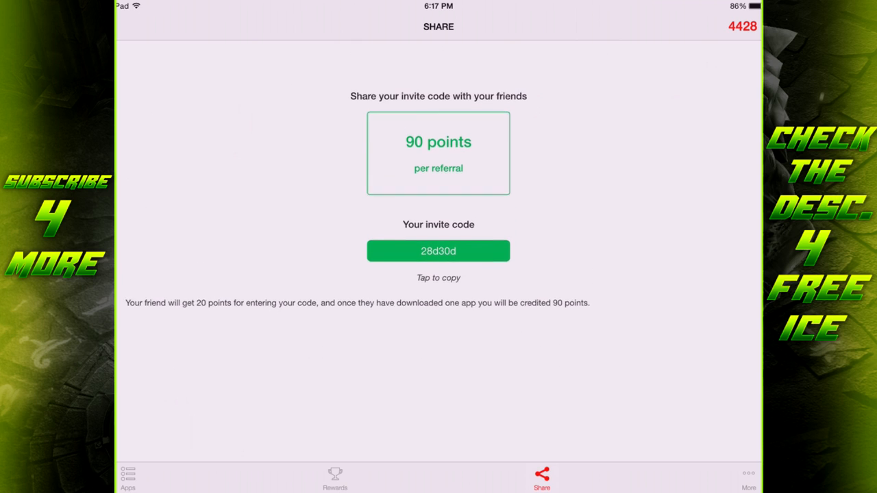
Step: Switch to the Rewards catalogue of iTunes and Amazon gift cards at a 4428-point balance
{"action": "left_click", "coordinate": [334, 477]}
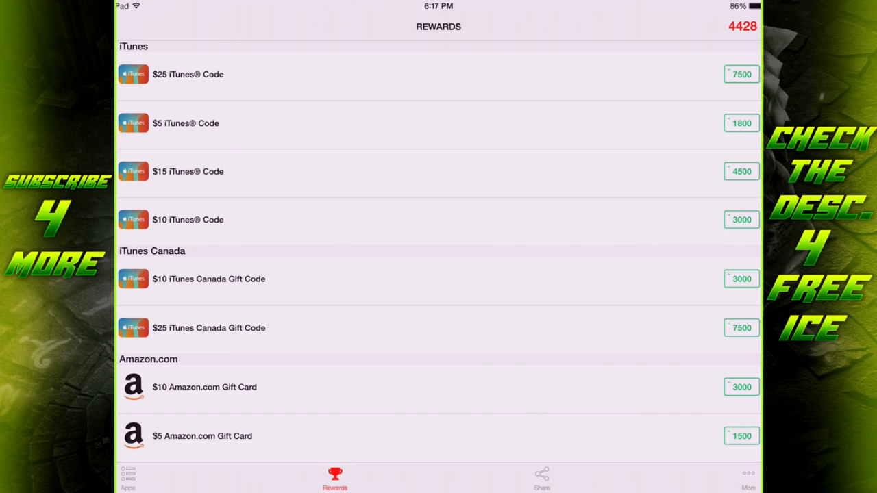
Step: Scroll through the gift card point prices, then return to the Apps list
{"action": "scroll", "scroll_direction": "down", "scroll_amount": 3}
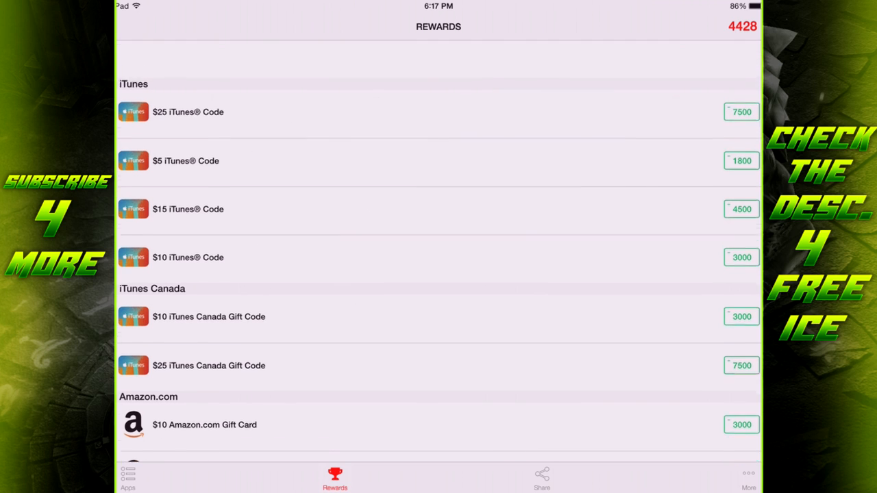
{"action": "scroll", "scroll_direction": "down", "scroll_amount": 3}
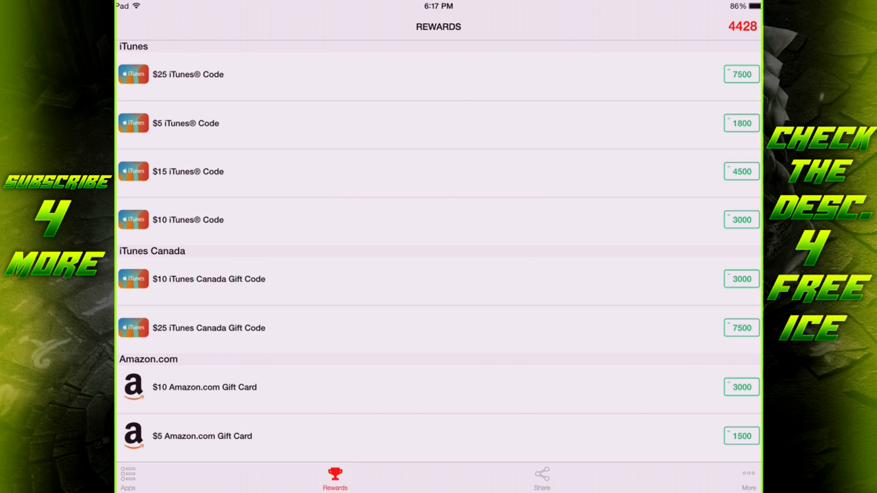
{"action": "left_click", "coordinate": [128, 477]}
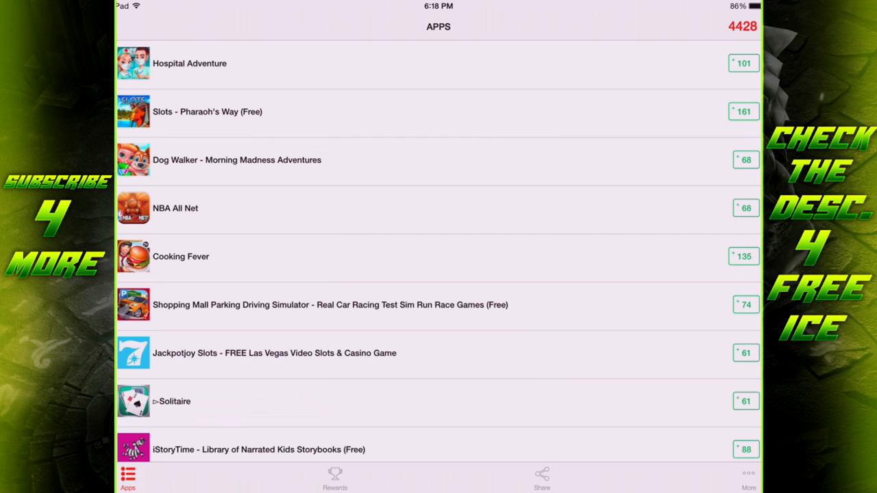
Step: Start downloading the 101-point Hospital Adventure offer, opening its App Store listing
{"action": "left_click", "coordinate": [189, 63]}
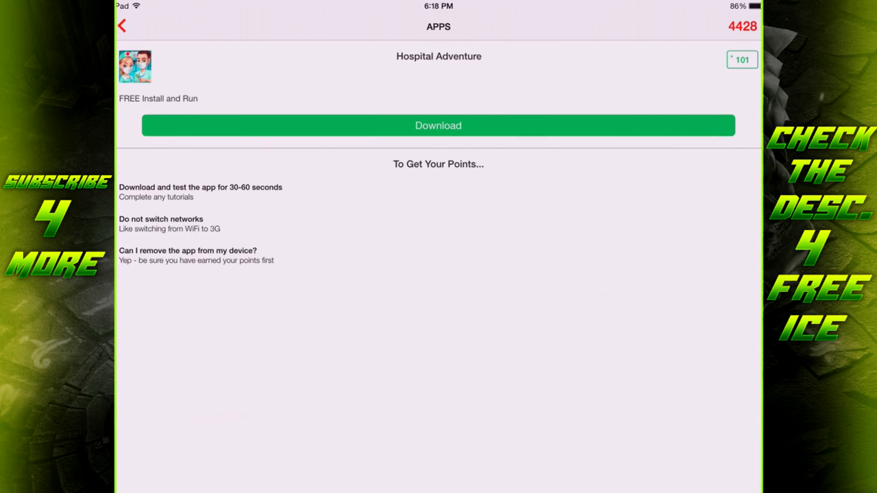
{"action": "left_click", "coordinate": [439, 126]}
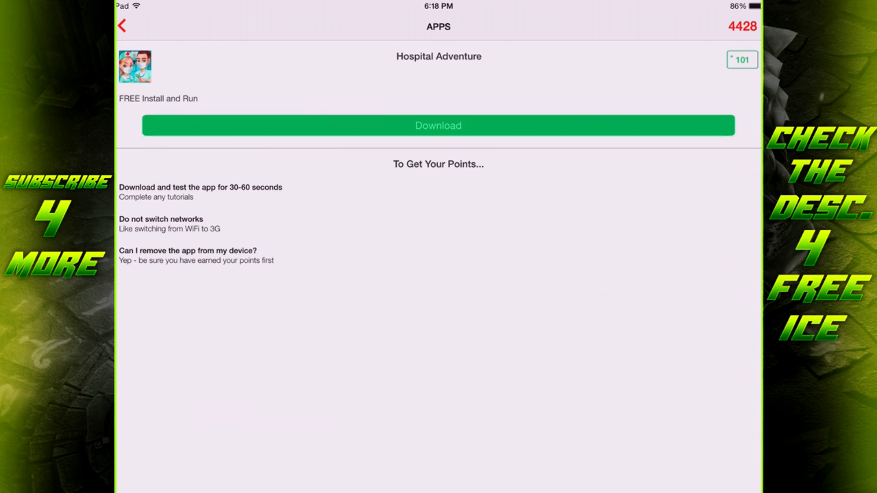
{"action": "left_click", "coordinate": [438, 126]}
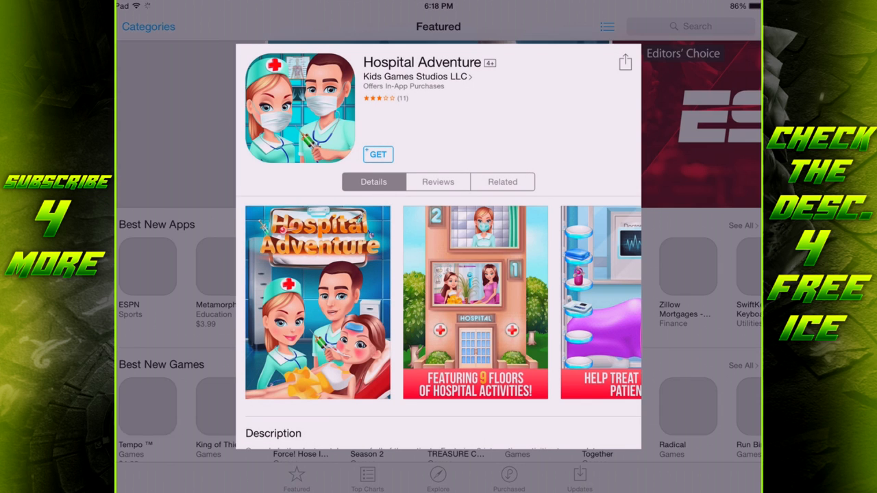
Step: Leave the App Store and return to the Cash for Apps offer list, balance now 4518
{"action": "left_click", "coordinate": [378, 153]}
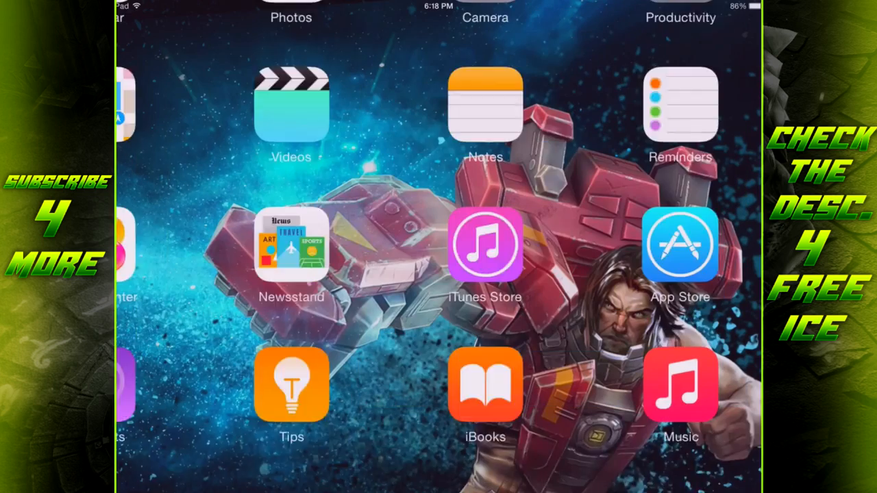
{"action": "scroll", "scroll_direction": "left", "scroll_amount": 3}
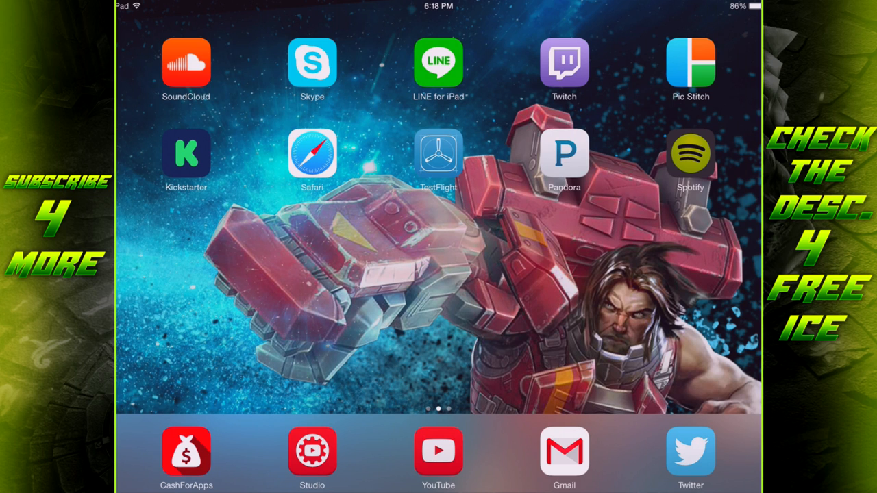
{"action": "scroll", "scroll_direction": "left", "scroll_amount": 3}
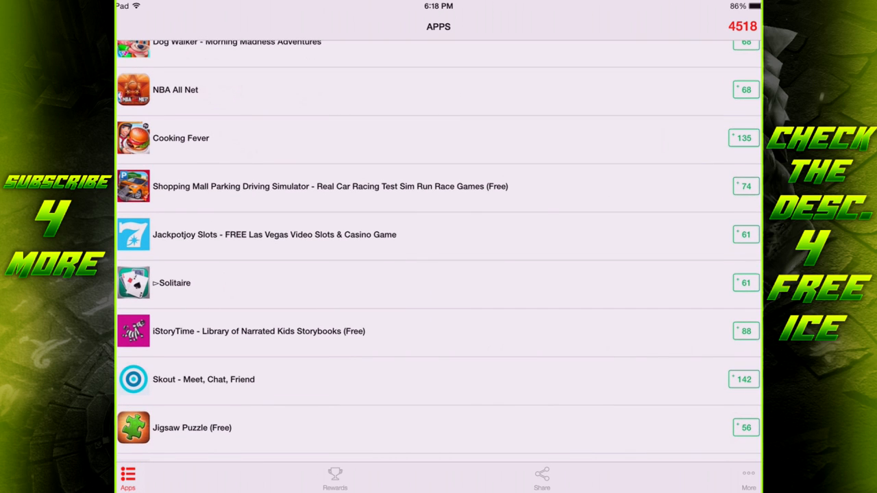
Step: Glance at the rewards catalogue, then go back to the point-earning apps list
{"action": "left_click", "coordinate": [335, 476]}
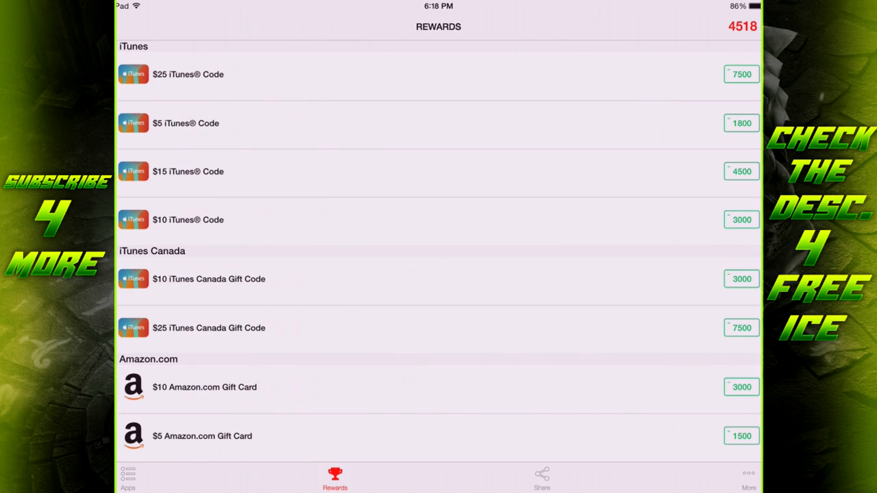
{"action": "scroll", "scroll_direction": "down", "scroll_amount": 3}
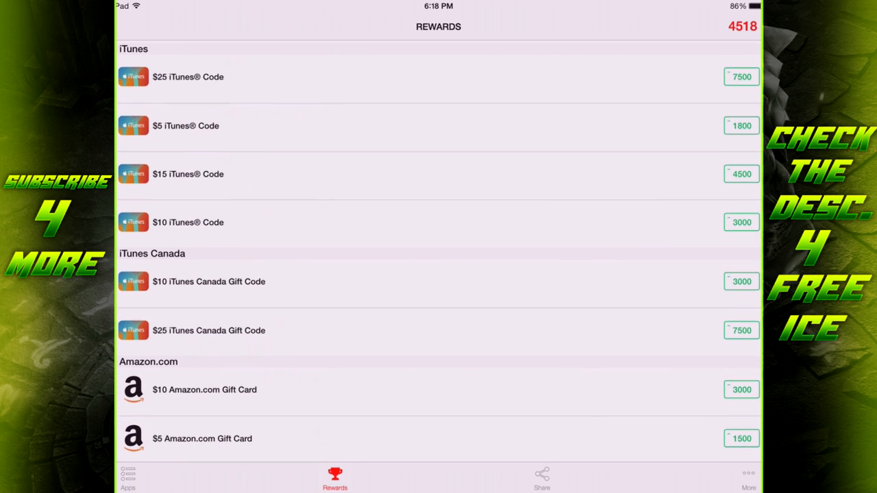
{"action": "left_click", "coordinate": [128, 476]}
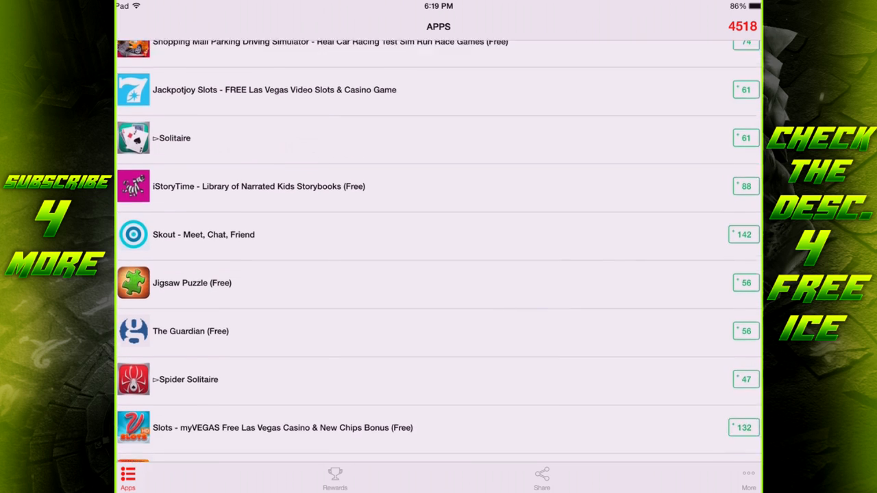
Step: Scroll through the app offers and reopen the rewards catalogue at 4518 points
{"action": "scroll", "scroll_direction": "down", "scroll_amount": 3}
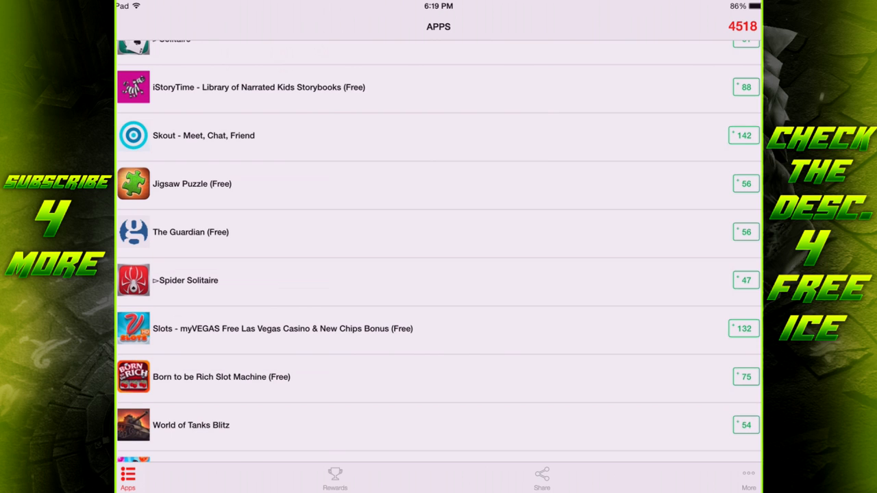
{"action": "scroll", "scroll_direction": "down", "scroll_amount": 3}
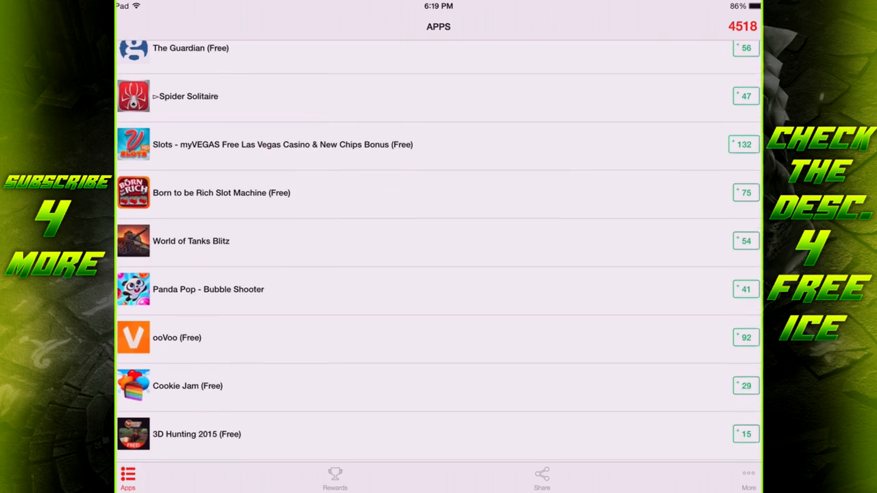
{"action": "scroll", "scroll_direction": "down", "scroll_amount": 3}
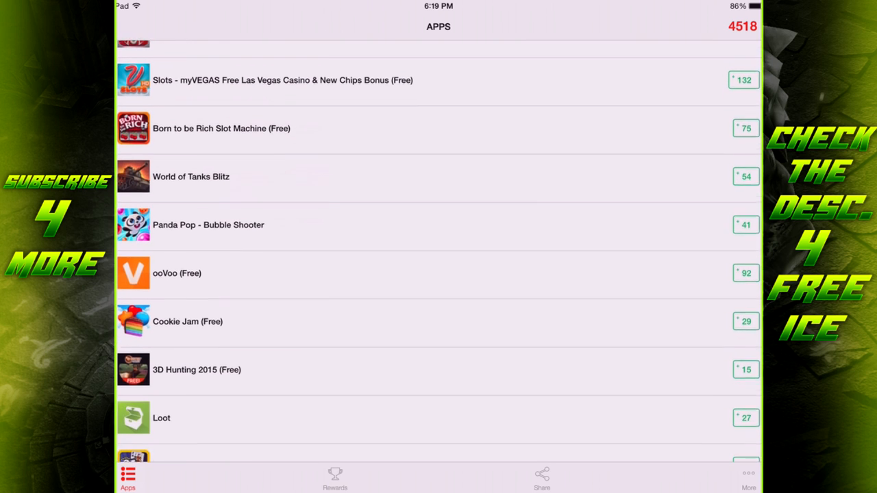
{"action": "scroll", "scroll_direction": "down", "scroll_amount": 3}
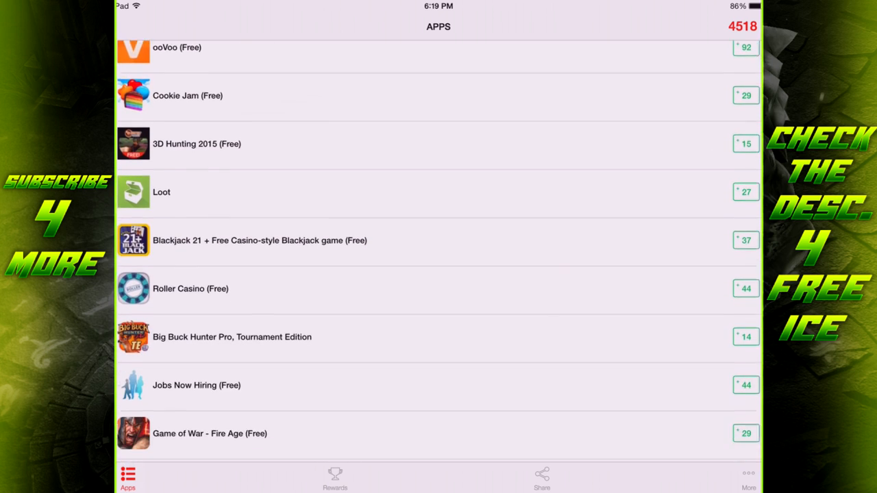
{"action": "scroll", "scroll_direction": "down", "scroll_amount": 3}
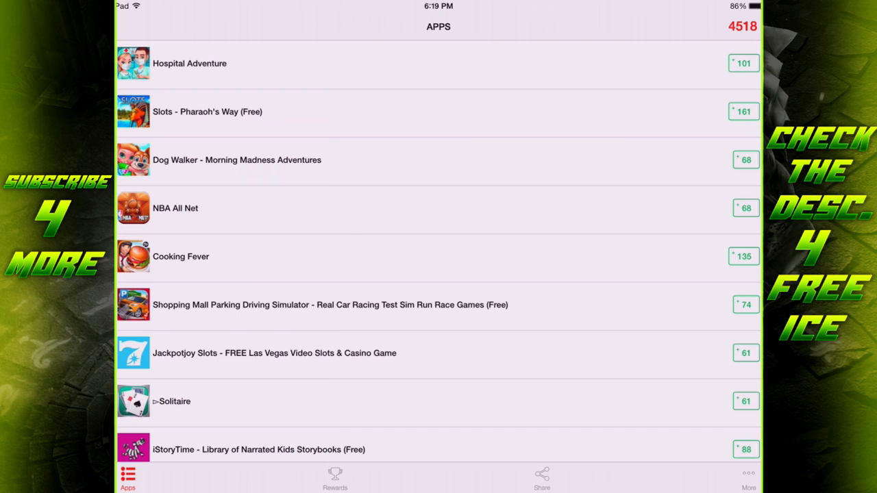
{"action": "left_click", "coordinate": [334, 476]}
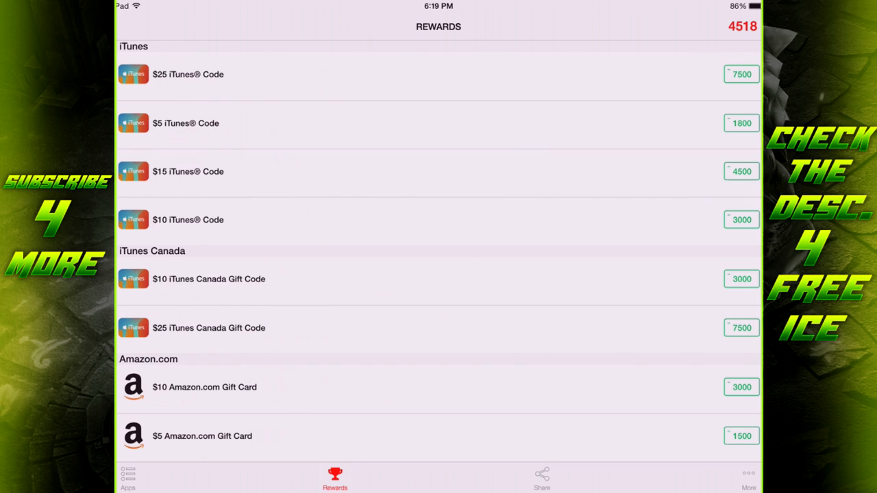
Step: Return to the Apps list and scroll through its point-earning offers
{"action": "left_click", "coordinate": [128, 478]}
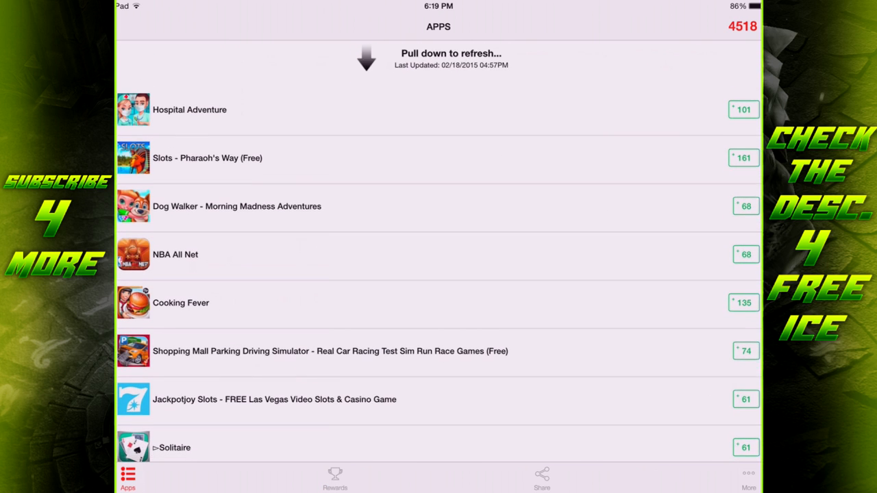
{"action": "scroll", "scroll_direction": "down", "scroll_amount": 3}
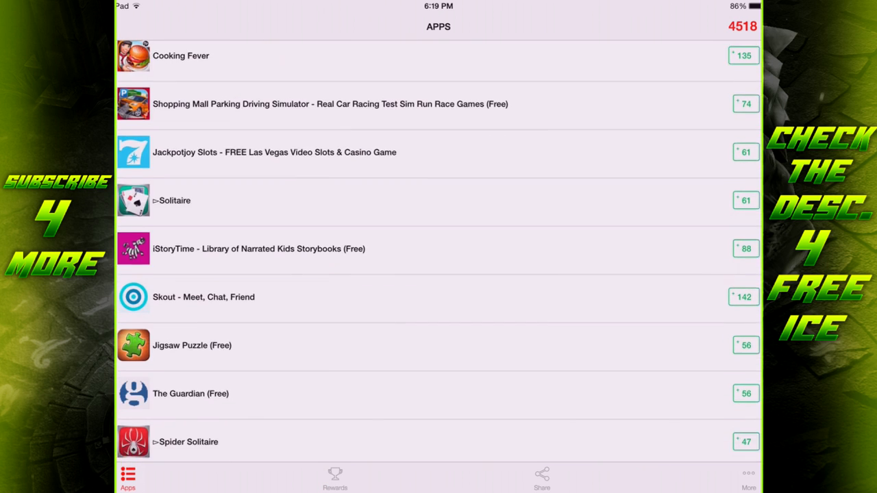
{"action": "scroll", "scroll_direction": "down", "scroll_amount": 3}
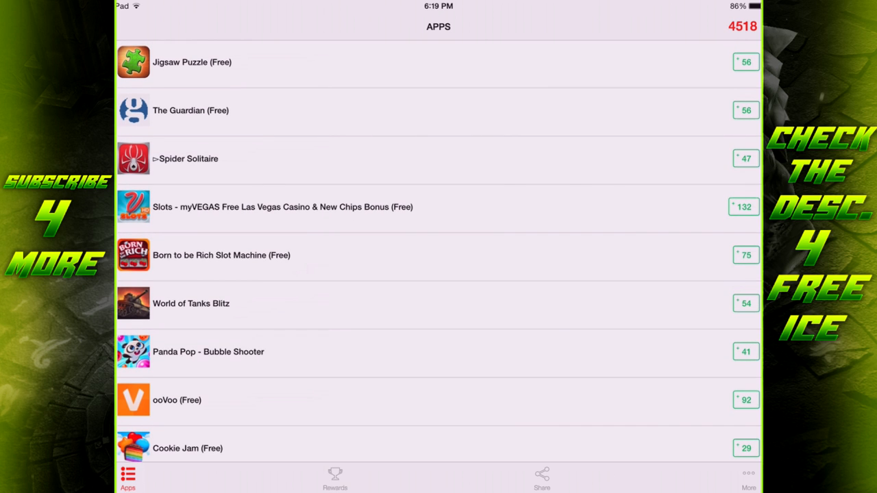
{"action": "scroll", "scroll_direction": "down", "scroll_amount": 3}
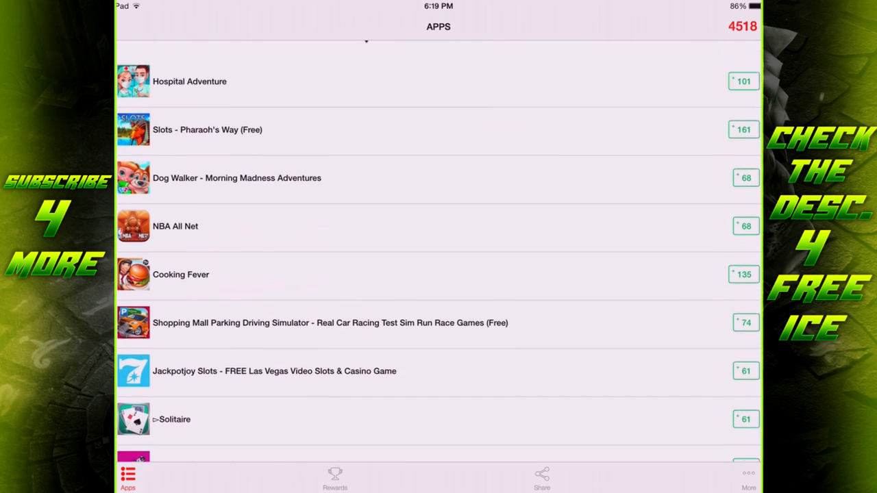
Step: Briefly visit the rewards catalogue, then scroll further down the Apps list again
{"action": "left_click", "coordinate": [335, 477]}
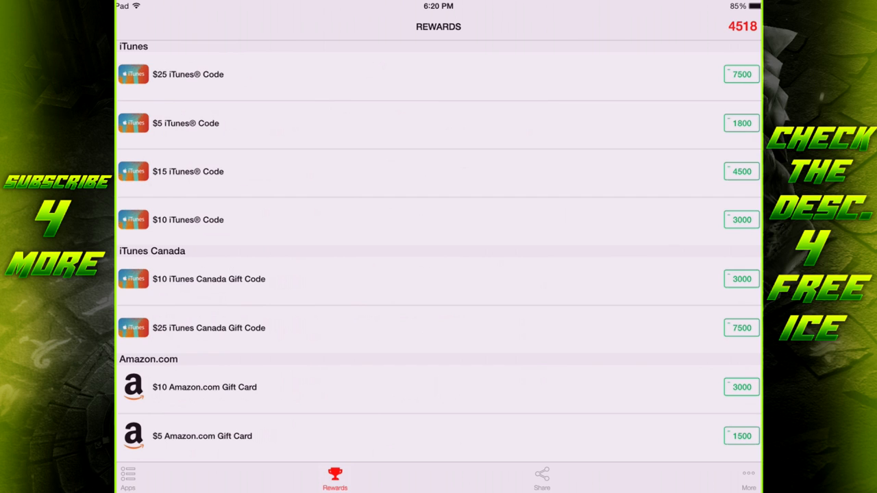
{"action": "left_click", "coordinate": [127, 478]}
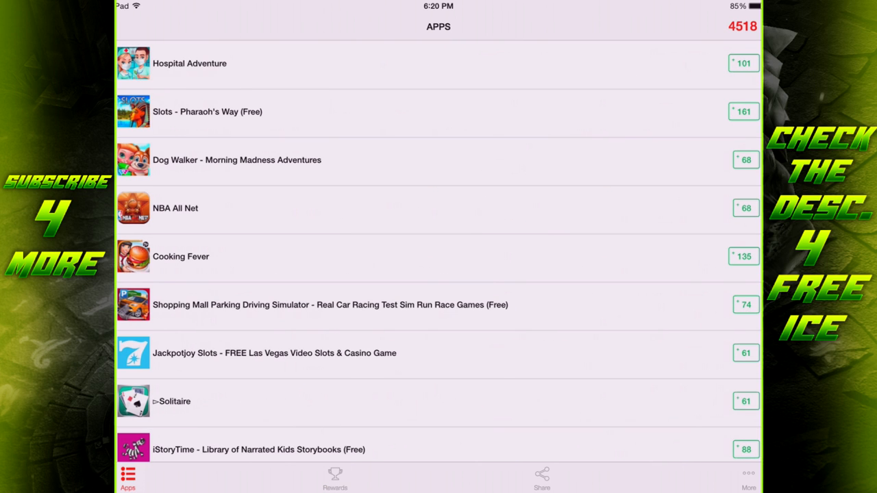
{"action": "scroll", "scroll_direction": "down", "scroll_amount": 3}
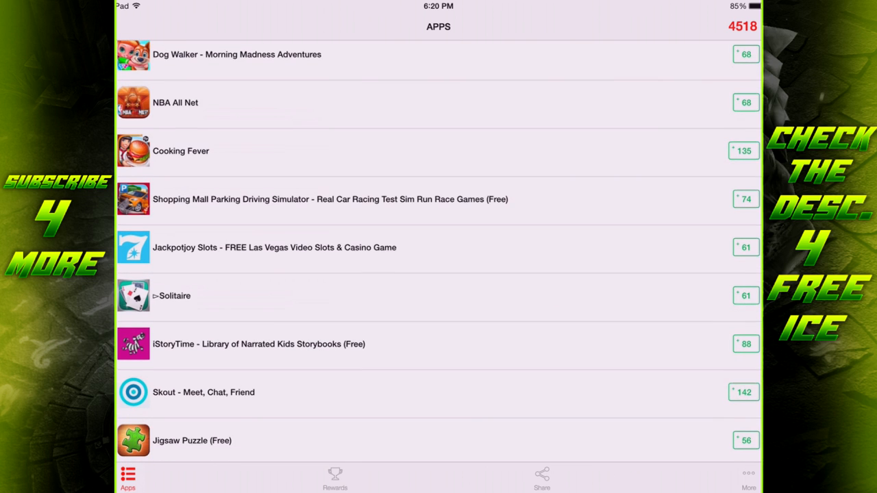
{"action": "scroll", "scroll_direction": "down", "scroll_amount": 3}
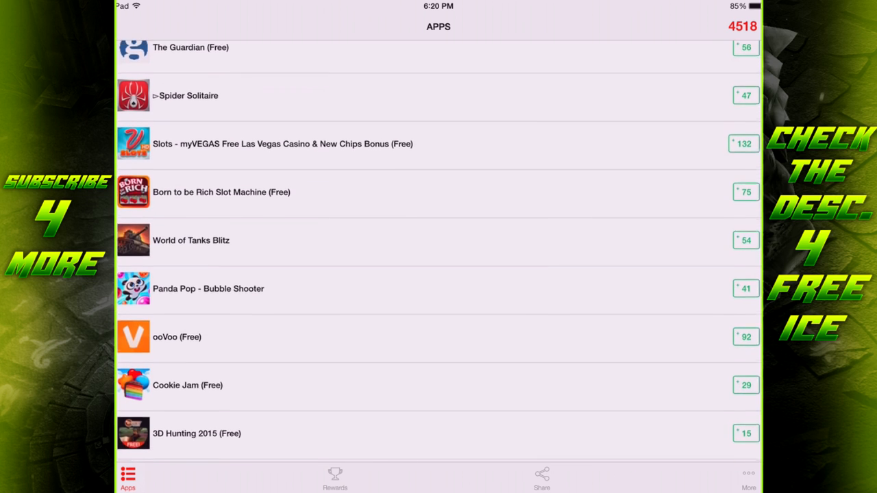